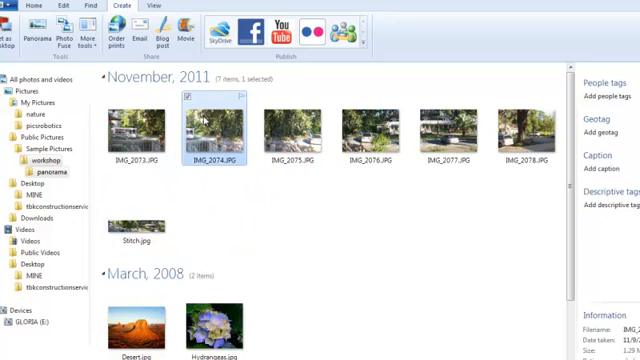
# Add IMG_2073 to the selected November 2011 photos and stitch them into a panorama
pyautogui.click(375, 125)
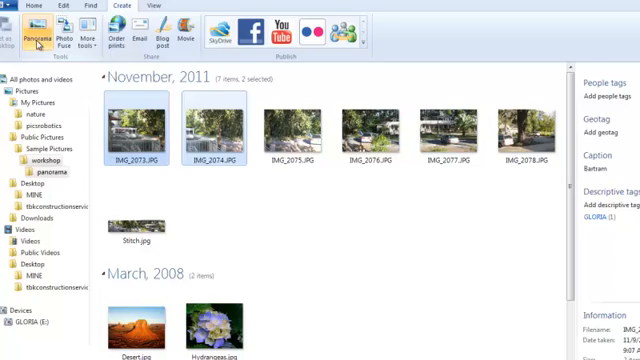
pyautogui.click(37, 37)
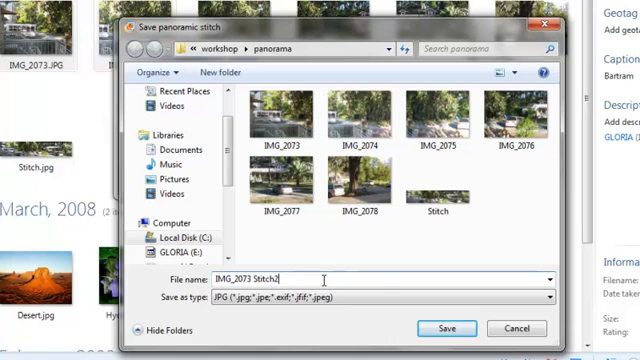
# Save the panorama as 'IMG_2073 Stitch2' and open Stitch.jpg for editing
pyautogui.click(446, 328)
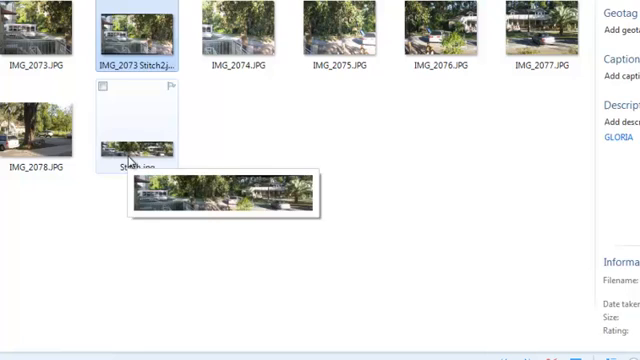
pyautogui.doubleClick(128, 122)
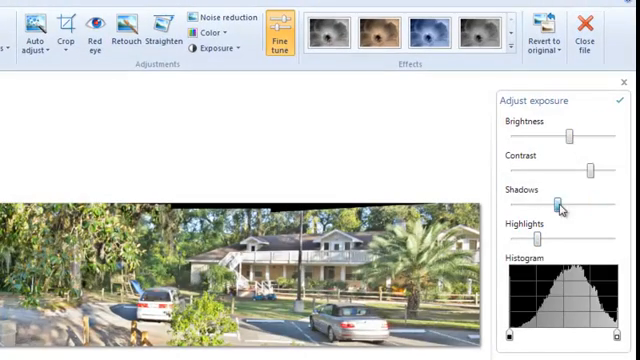
# Adjust the panorama's shadows in the exposure settings
pyautogui.click(545, 30)
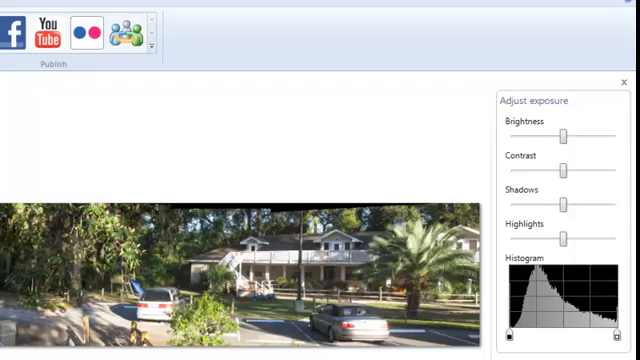
pyautogui.click(58, 40)
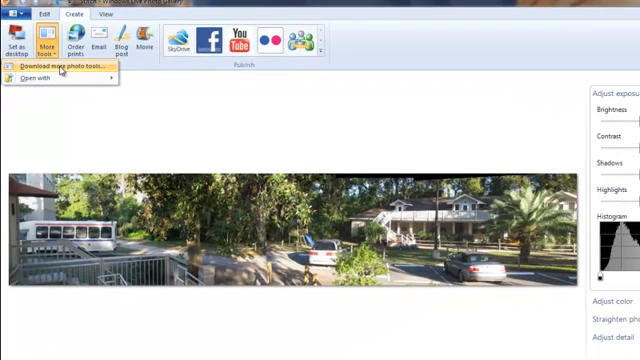
pyautogui.moveTo(60, 82)
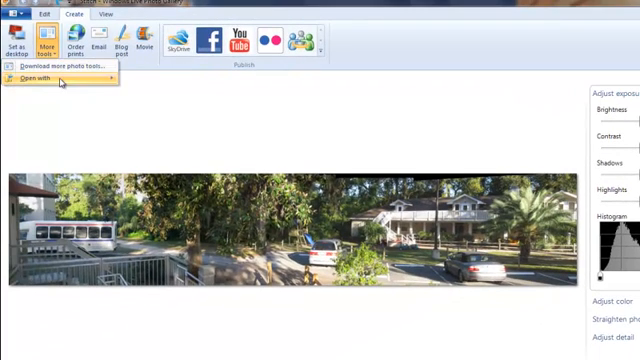
pyautogui.click(50, 71)
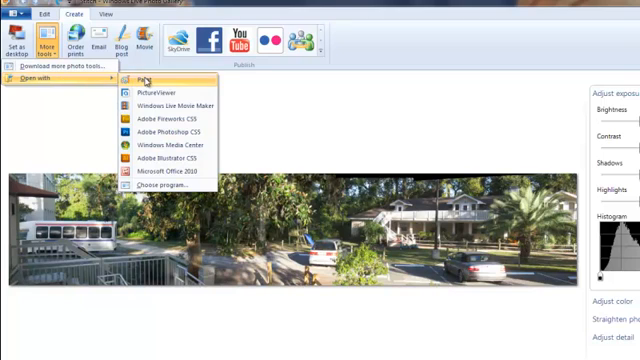
pyautogui.moveTo(165, 174)
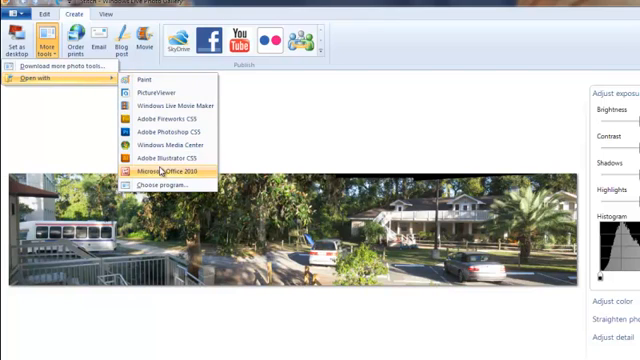
pyautogui.moveTo(147, 81)
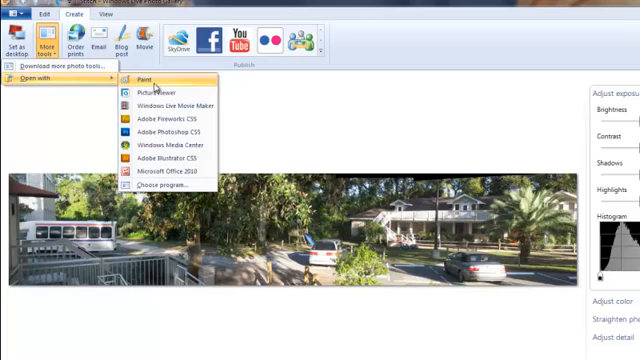
pyautogui.moveTo(160, 88)
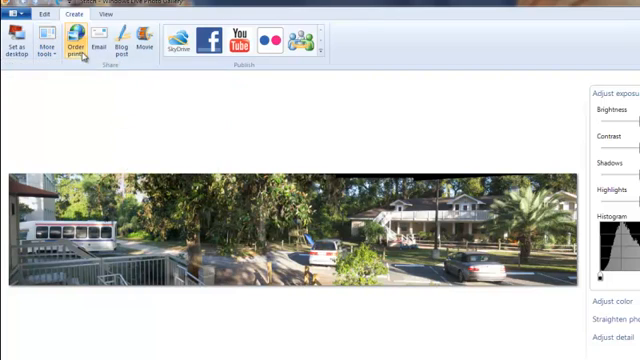
pyautogui.moveTo(78, 47)
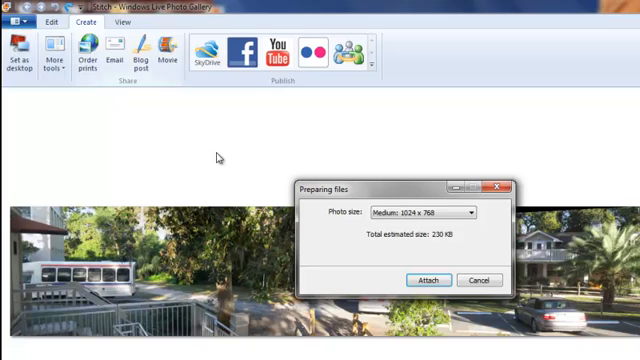
# Shrink the panorama to Smaller: 640 x 480 and attach it to an email
pyautogui.click(470, 211)
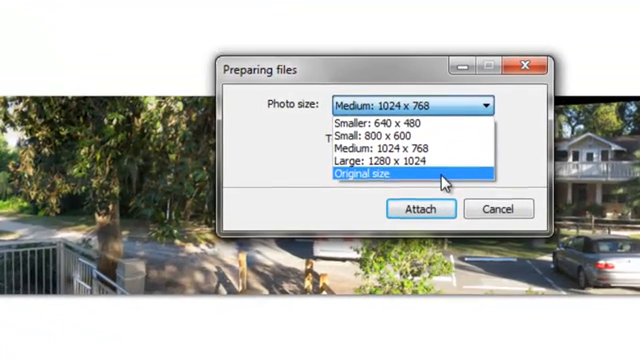
pyautogui.click(390, 120)
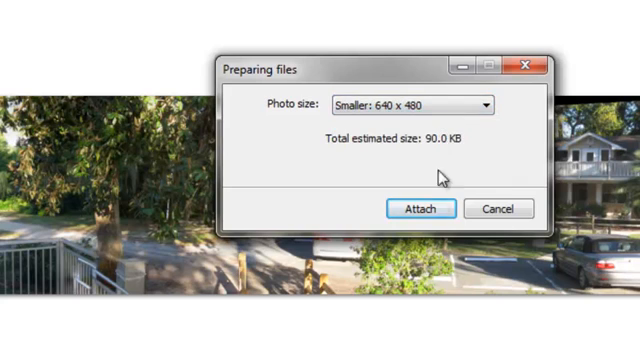
pyautogui.click(419, 209)
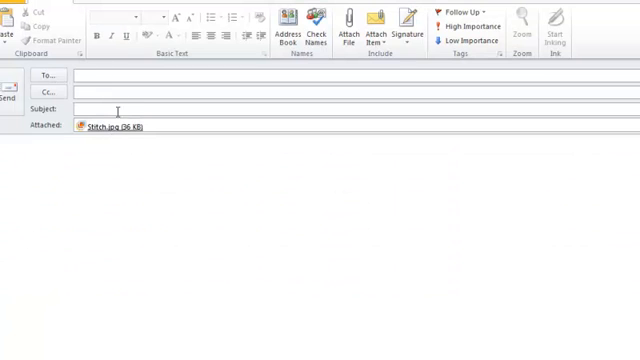
pyautogui.write('woodg')
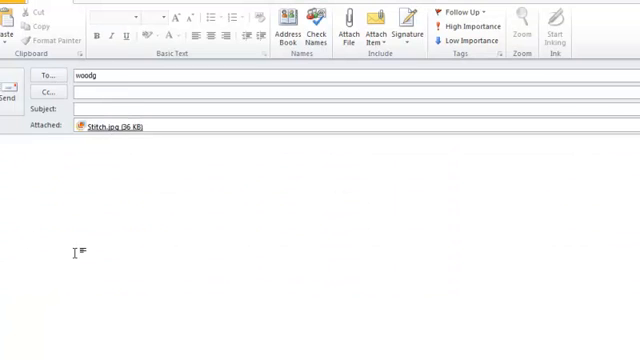
pyautogui.click(110, 127)
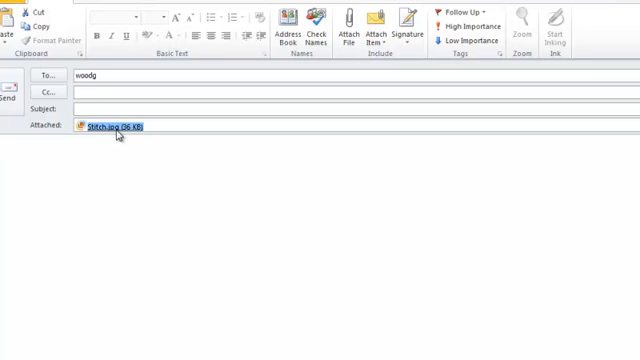
pyautogui.click(118, 165)
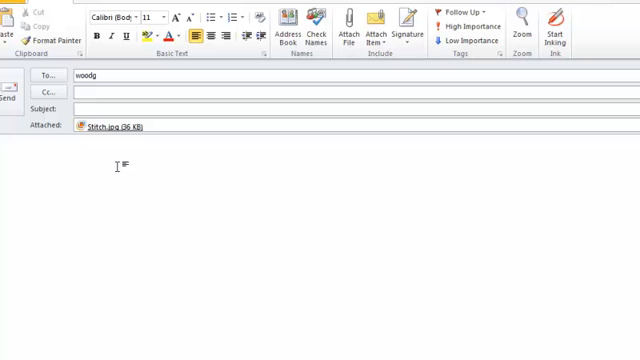
pyautogui.write('This is')
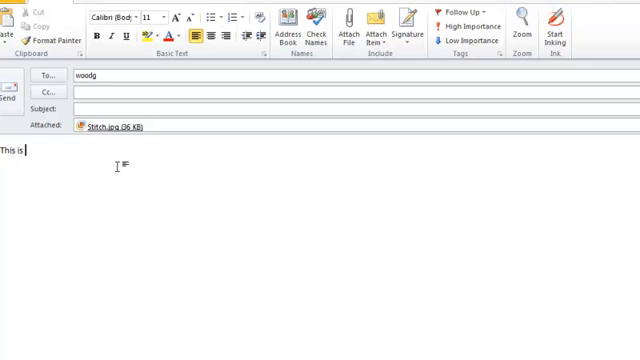
pyautogui.write('a panoram')
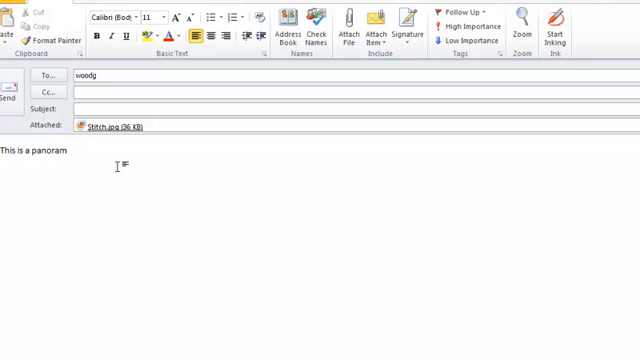
pyautogui.write('ic photo')
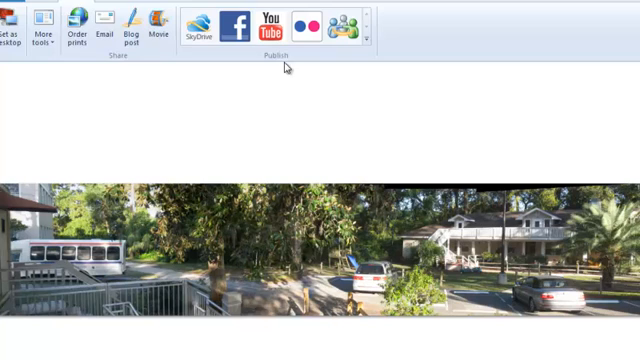
pyautogui.moveTo(148, 60)
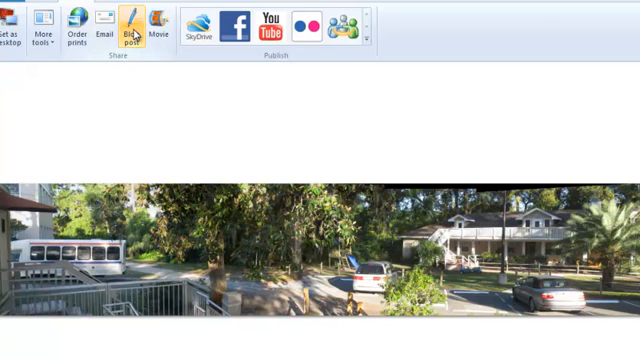
pyautogui.moveTo(166, 126)
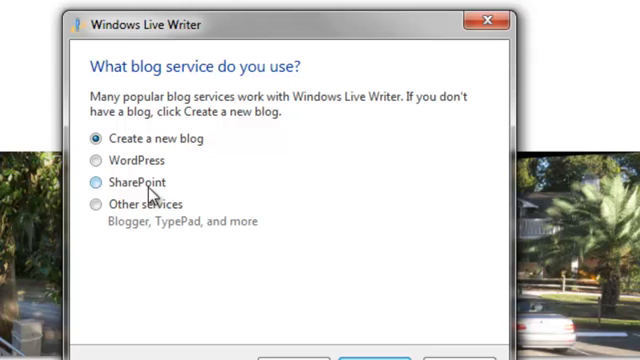
pyautogui.moveTo(278, 228)
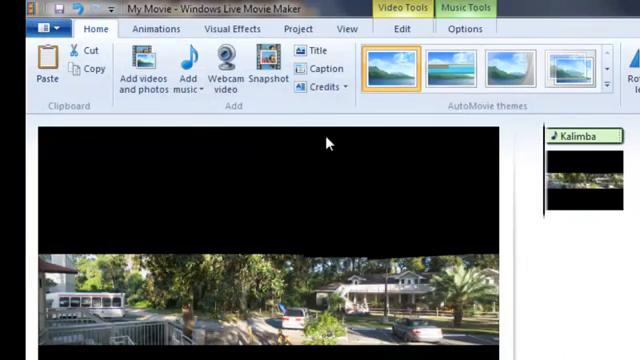
# Add a 'panoramic photo' title clip before the panorama with a black background
pyautogui.click(315, 50)
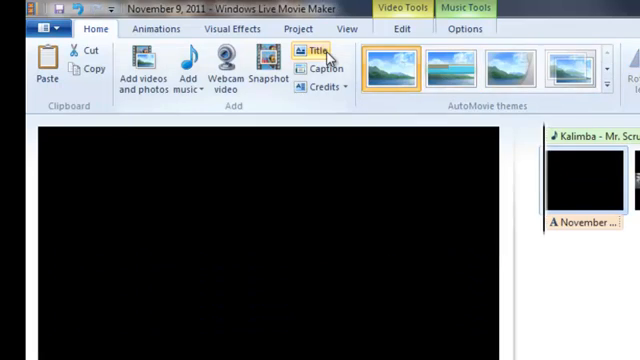
pyautogui.click(318, 51)
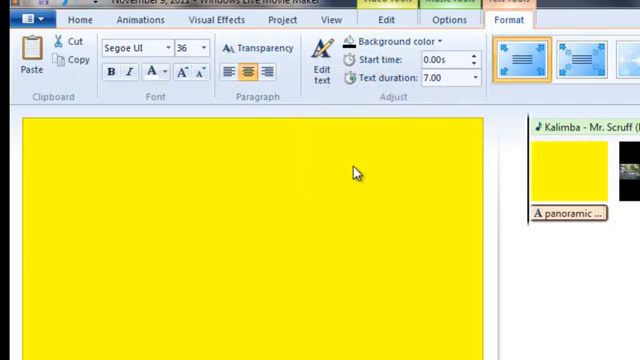
pyautogui.click(398, 40)
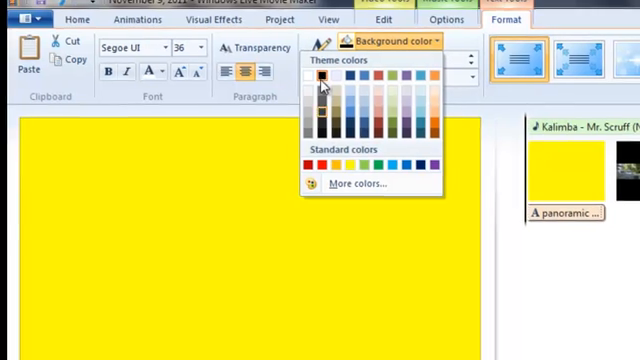
pyautogui.click(320, 80)
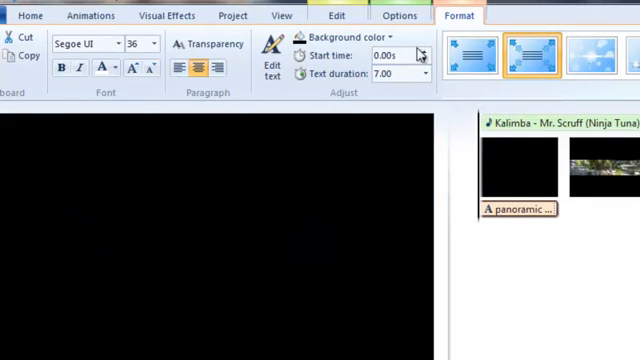
pyautogui.click(87, 15)
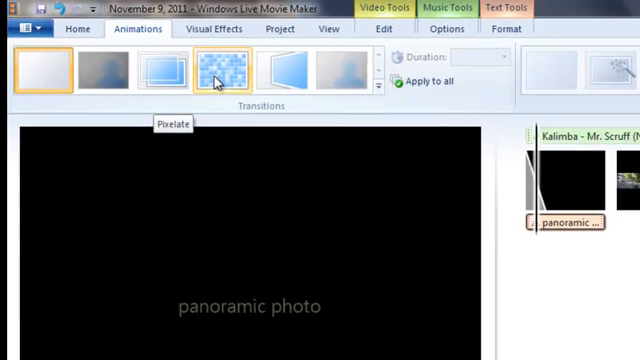
# Give the title clip a 1.50-second transition and browse Visual Effects, Project and text formatting
pyautogui.click(285, 72)
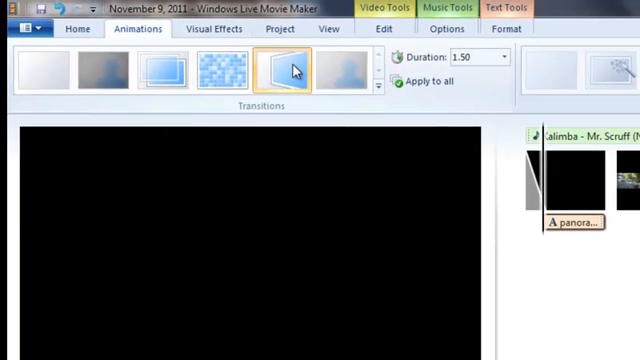
pyautogui.click(239, 35)
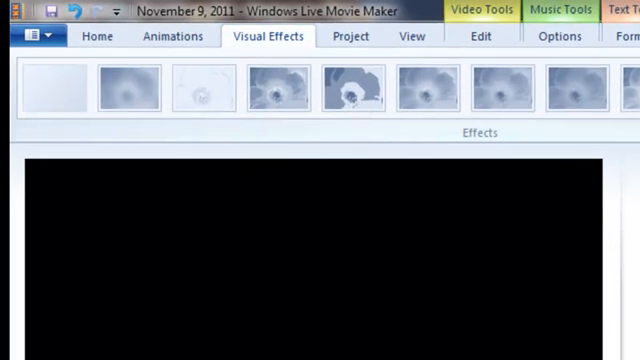
pyautogui.click(349, 37)
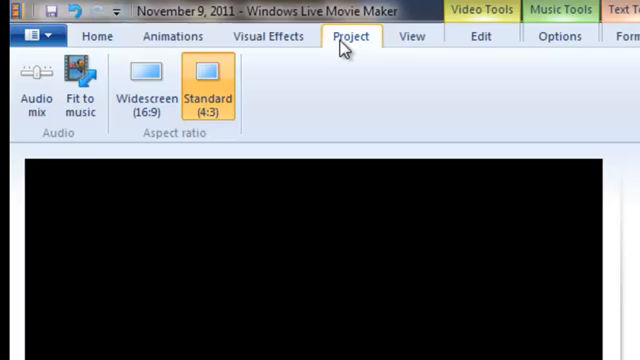
pyautogui.moveTo(80, 90)
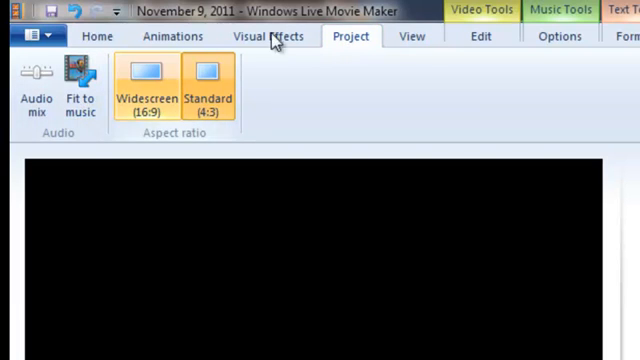
pyautogui.click(411, 37)
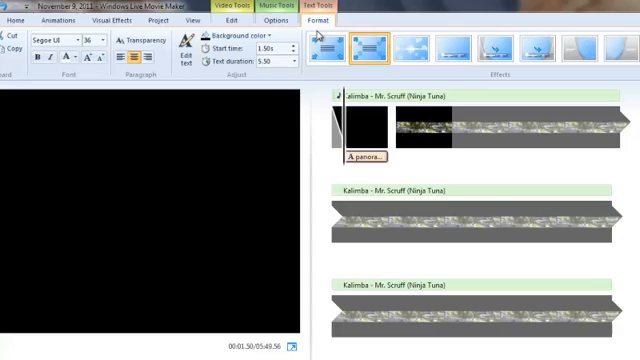
pyautogui.click(17, 33)
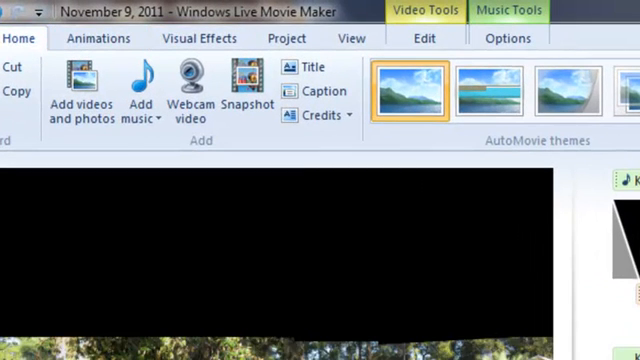
# Choose Save project as from the File menu for the movie
pyautogui.click(47, 37)
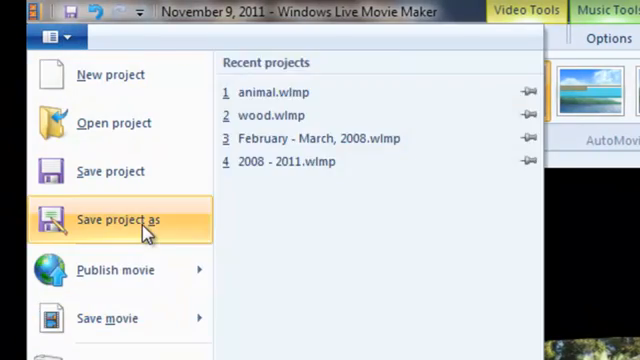
pyautogui.click(115, 219)
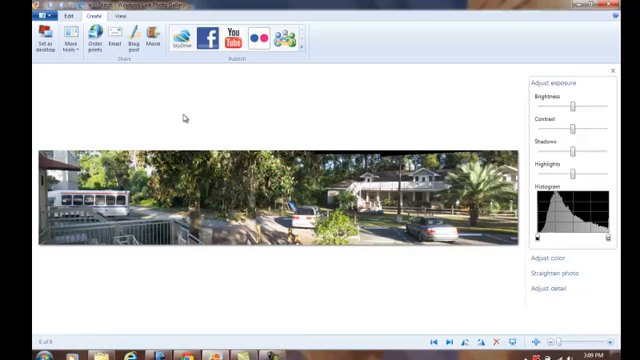
pyautogui.moveTo(183, 42)
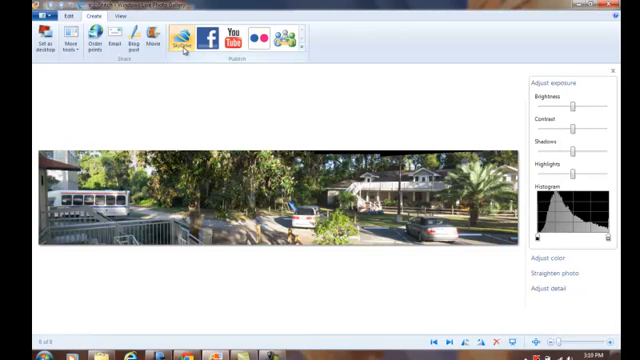
pyautogui.click(184, 38)
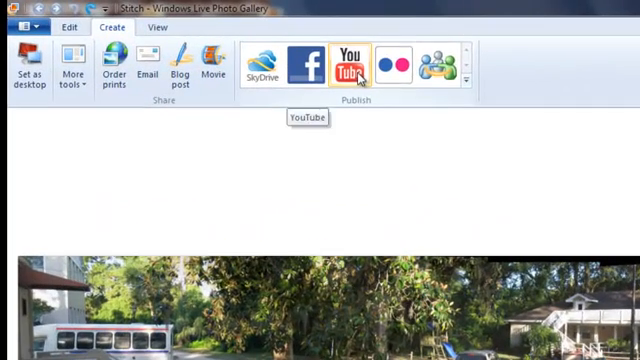
pyautogui.moveTo(437, 58)
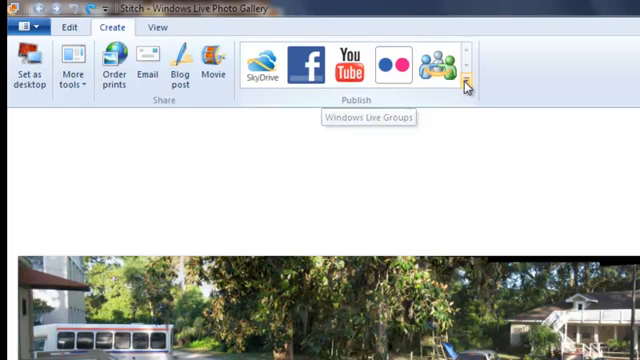
pyautogui.click(466, 75)
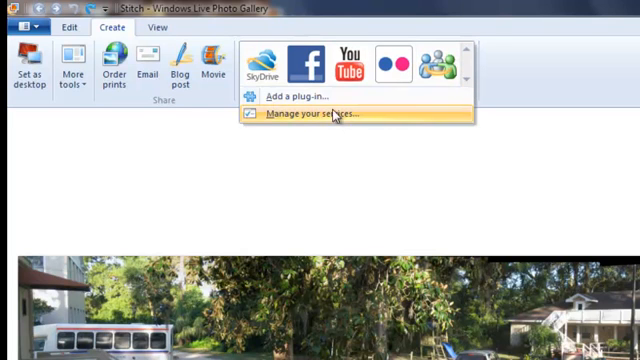
pyautogui.moveTo(320, 125)
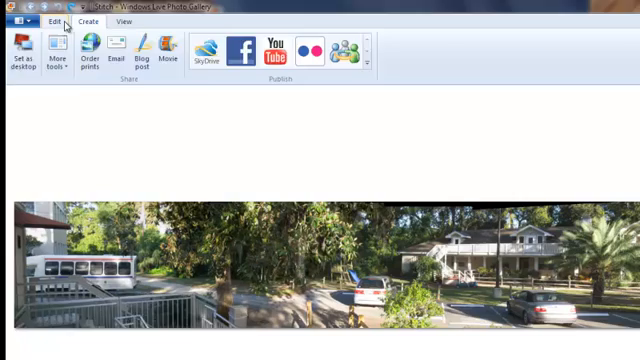
# Preview editing effects, return to the November 2011 gallery and clear the selection
pyautogui.click(42, 20)
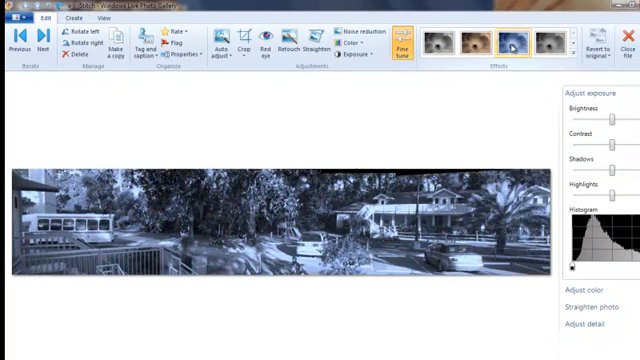
pyautogui.click(469, 37)
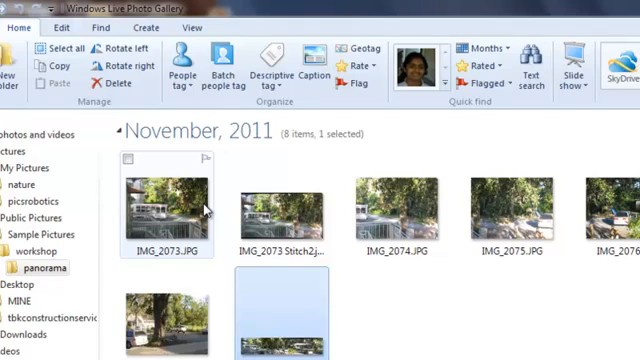
pyautogui.click(285, 315)
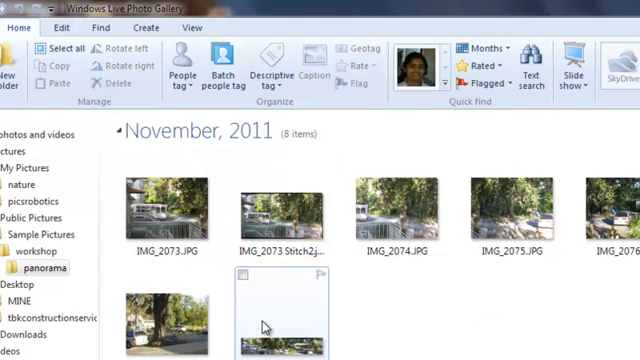